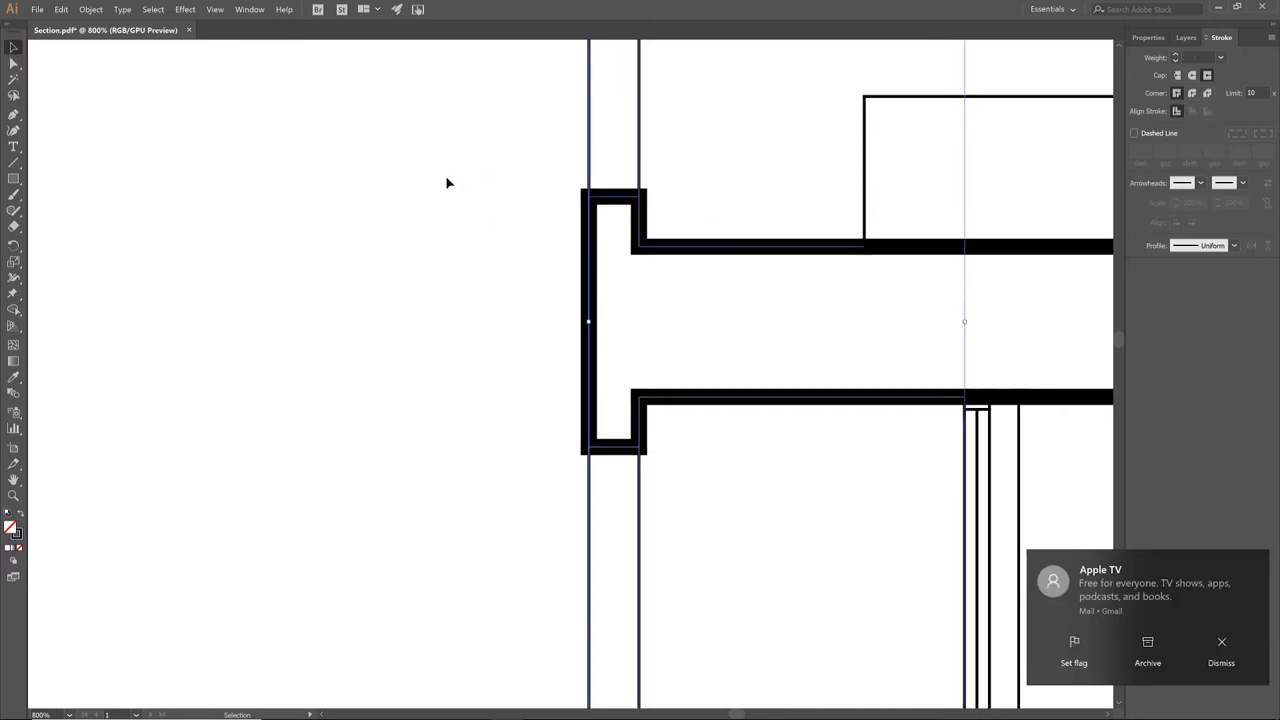
# - Make the selected cut outline a compound path and redraw the slab top with a bold line
pyautogui.rightClick(448, 184)
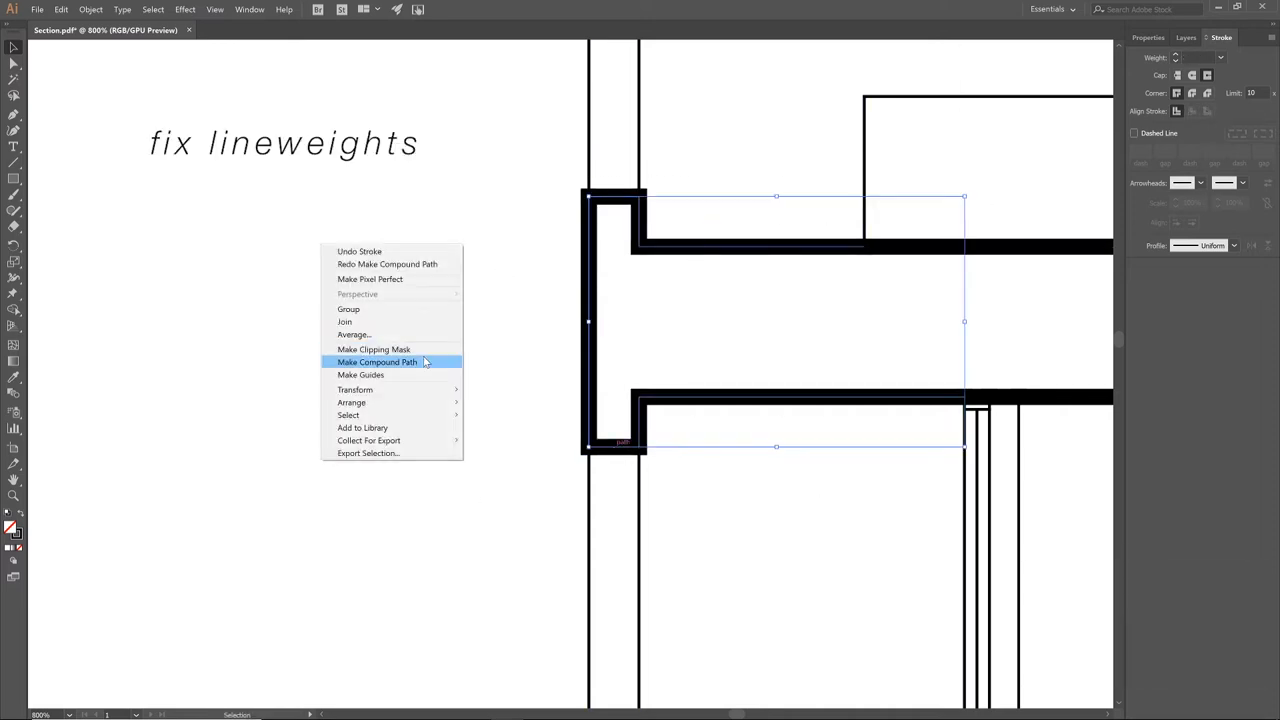
pyautogui.click(376, 362)
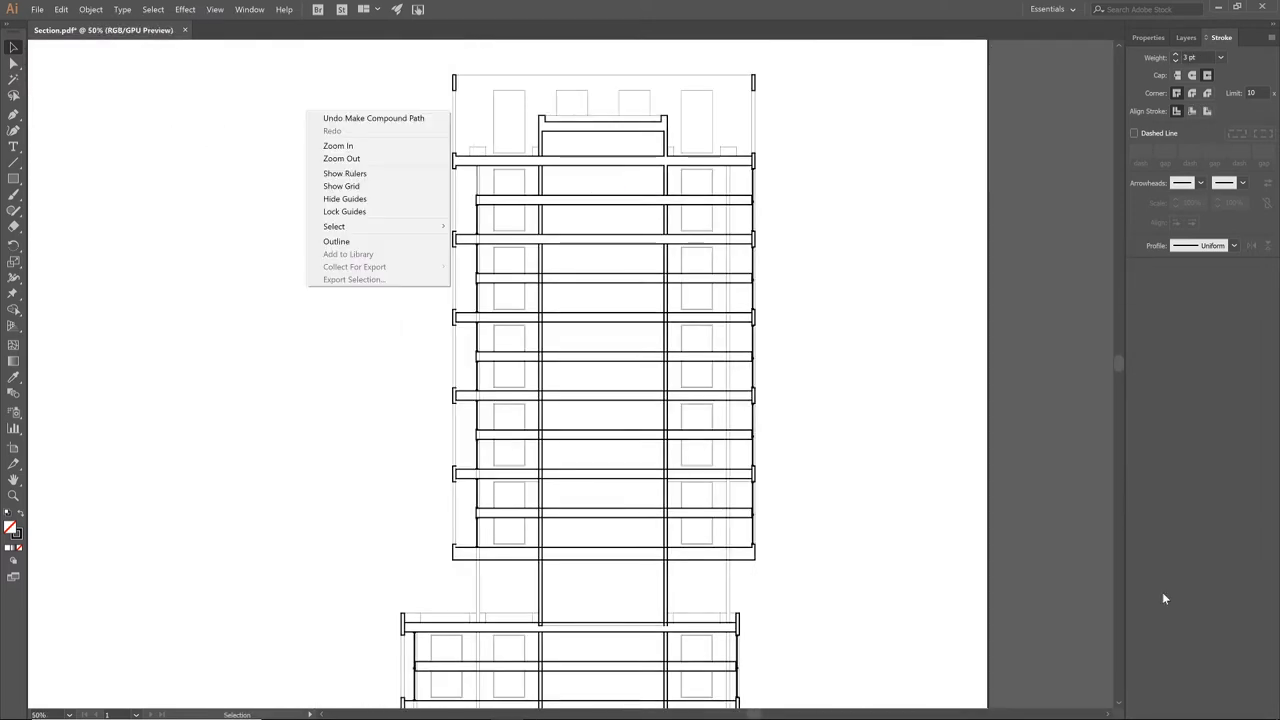
pyautogui.click(338, 144)
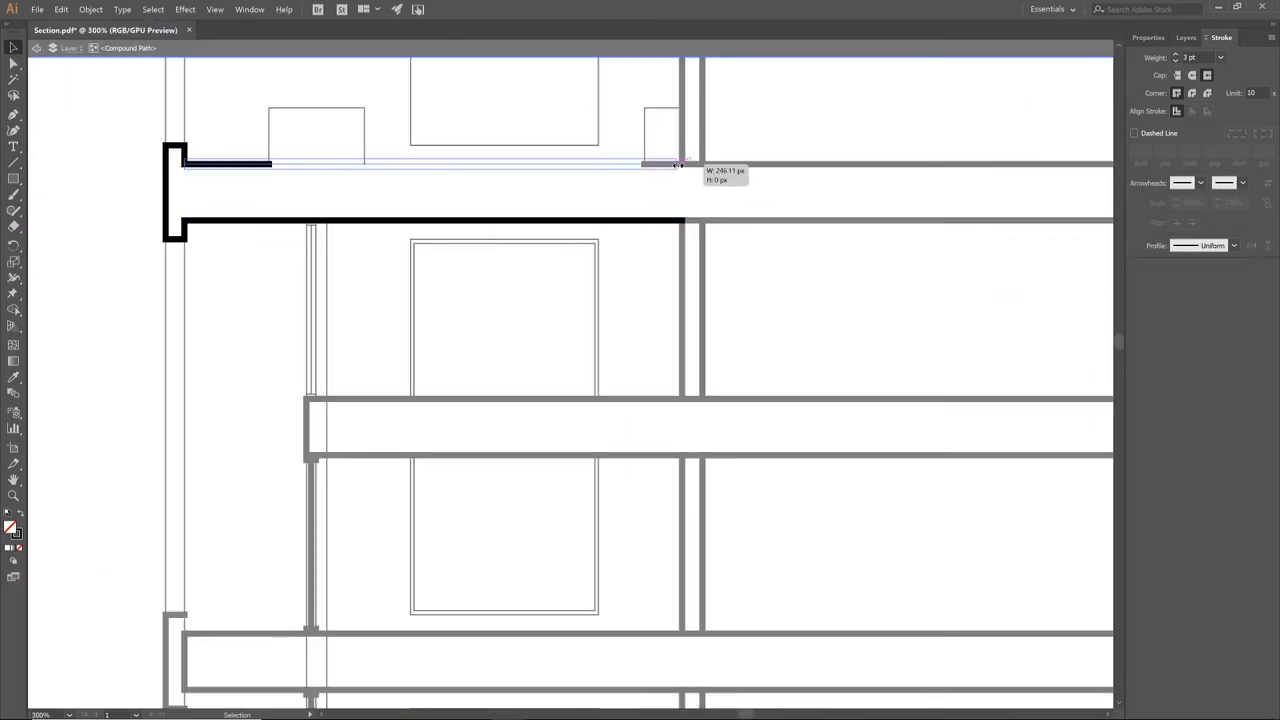
pyautogui.moveTo(680, 164); pyautogui.dragTo(624, 164)
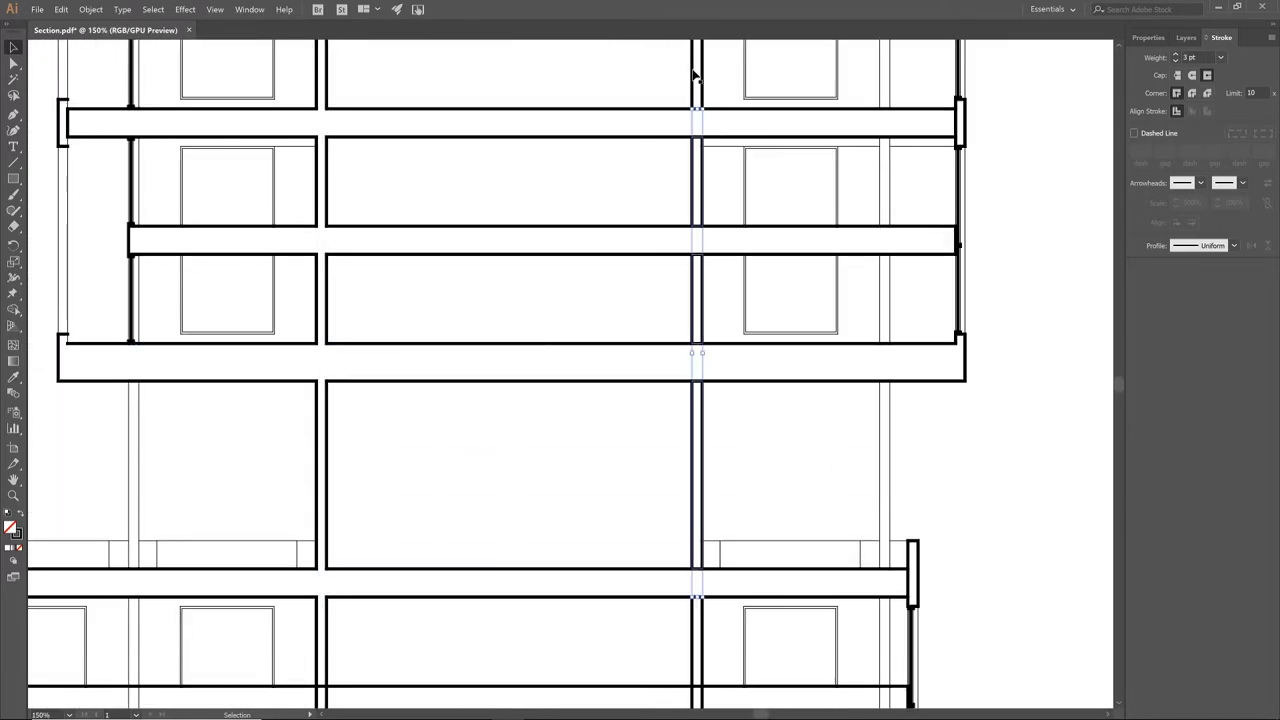
pyautogui.scroll(-3)
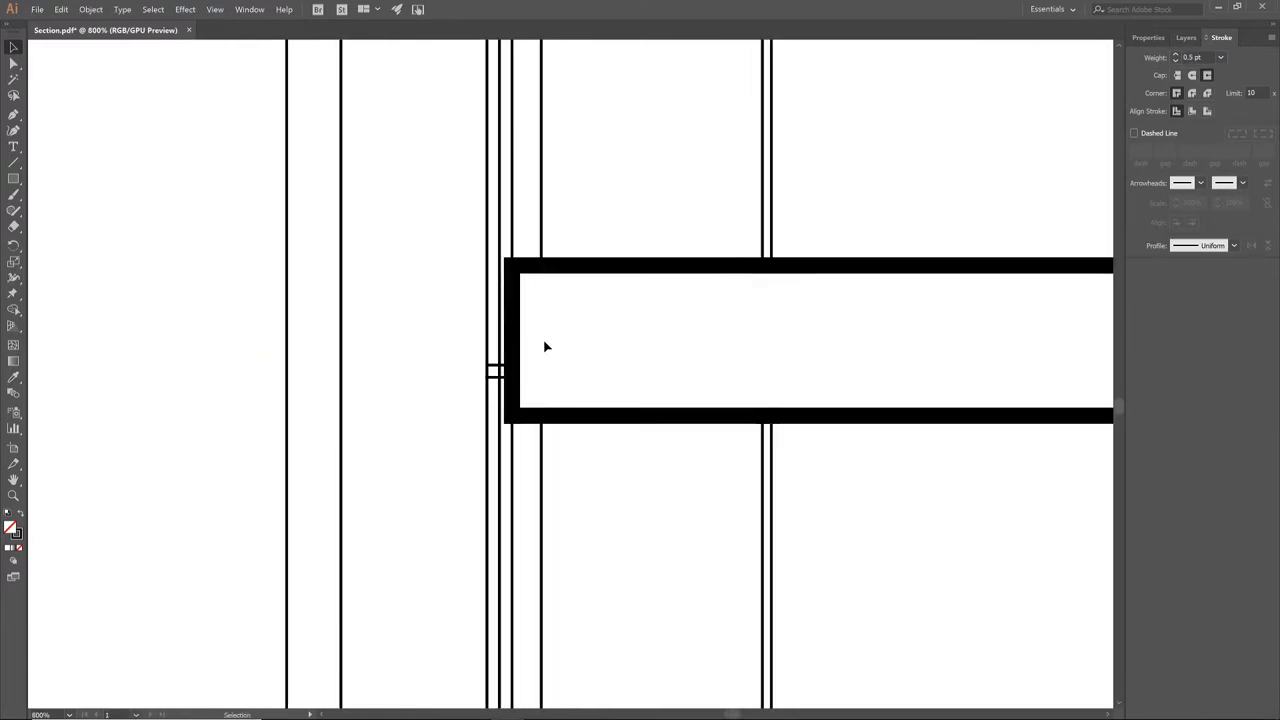
pyautogui.scroll(-3)
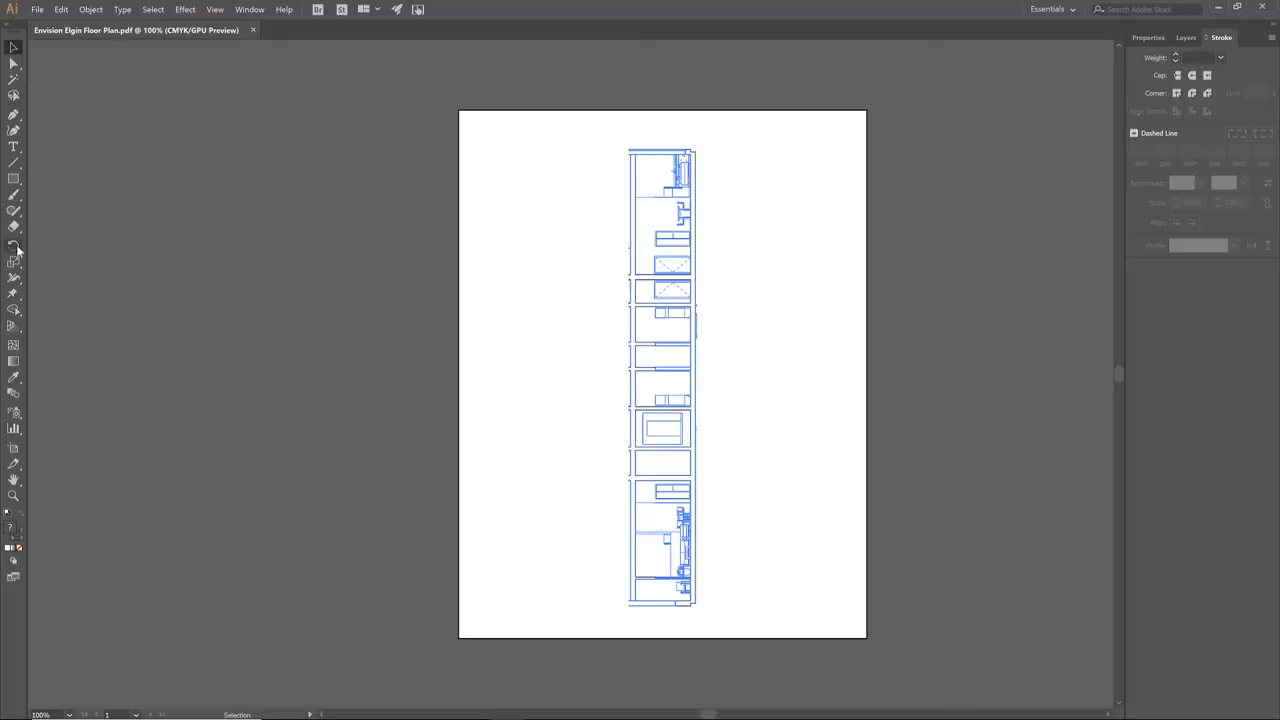
# - Switch to the example rendered section with sky, orange trees and red figures
pyautogui.click(344, 30)
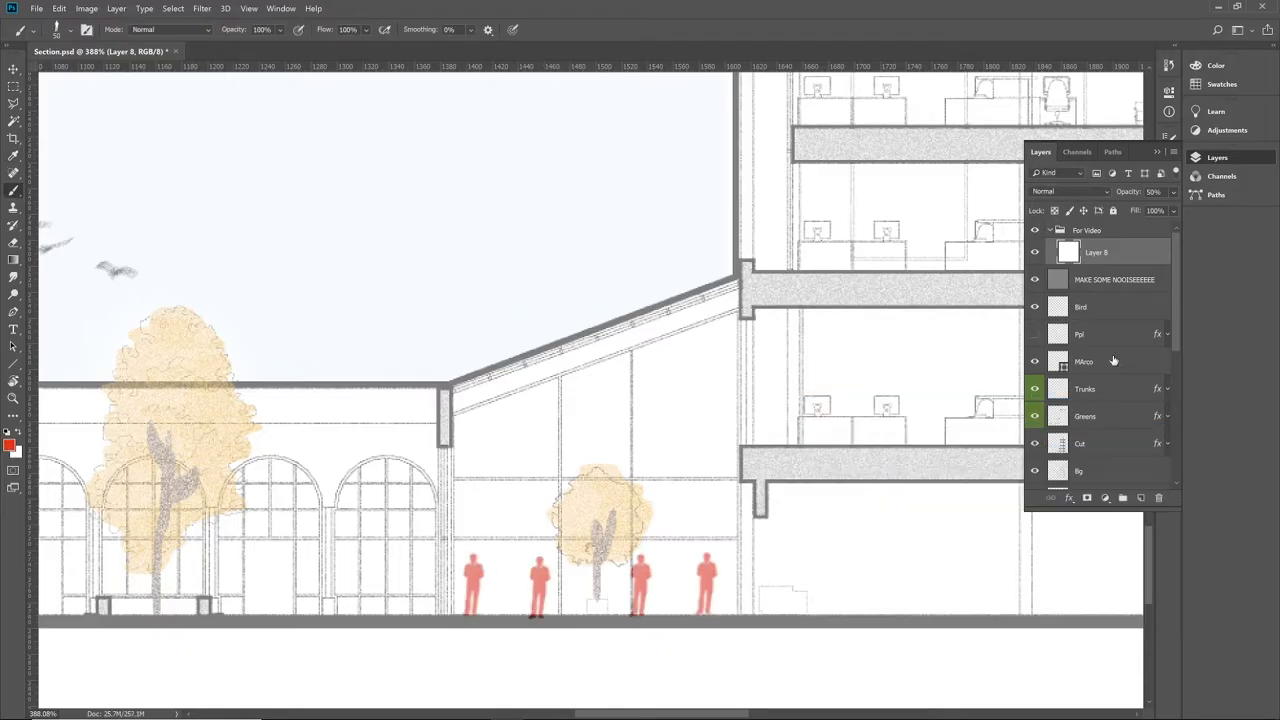
# - Paint a flock of birds into the sky and sketch person shapes on the example section
pyautogui.click(1140, 496)
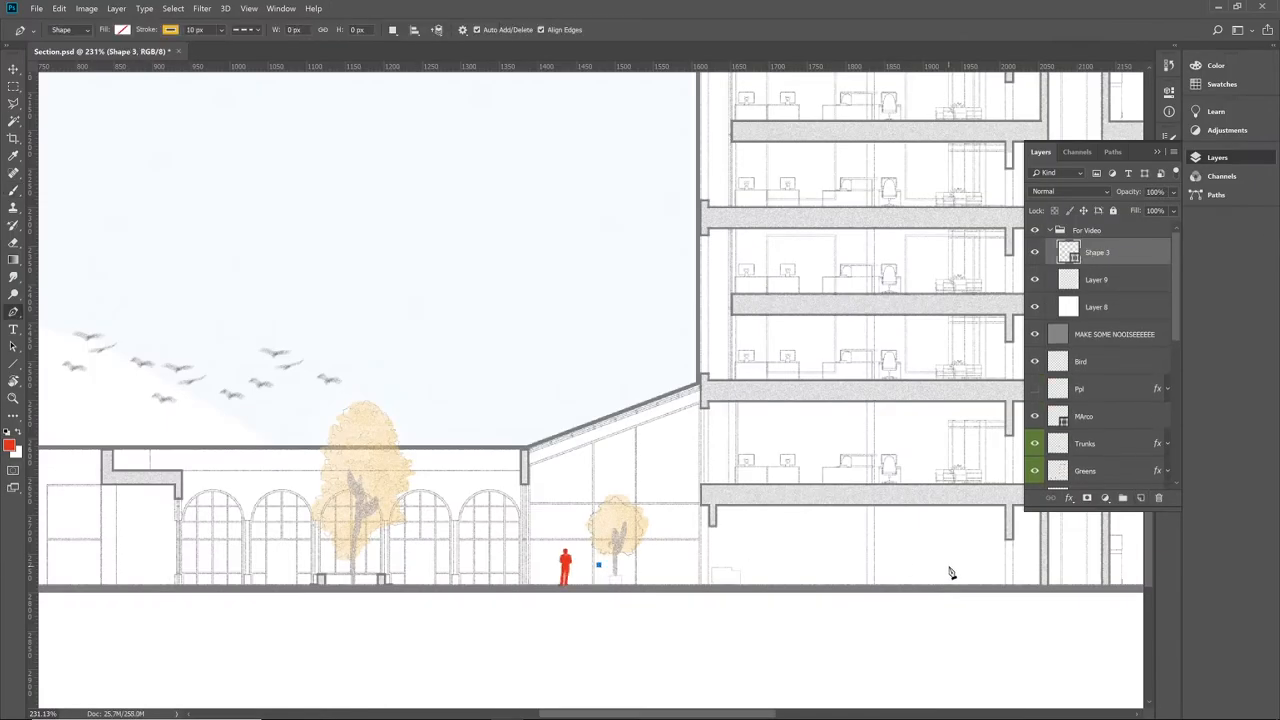
pyautogui.moveTo(600, 570); pyautogui.dragTo(904, 570)
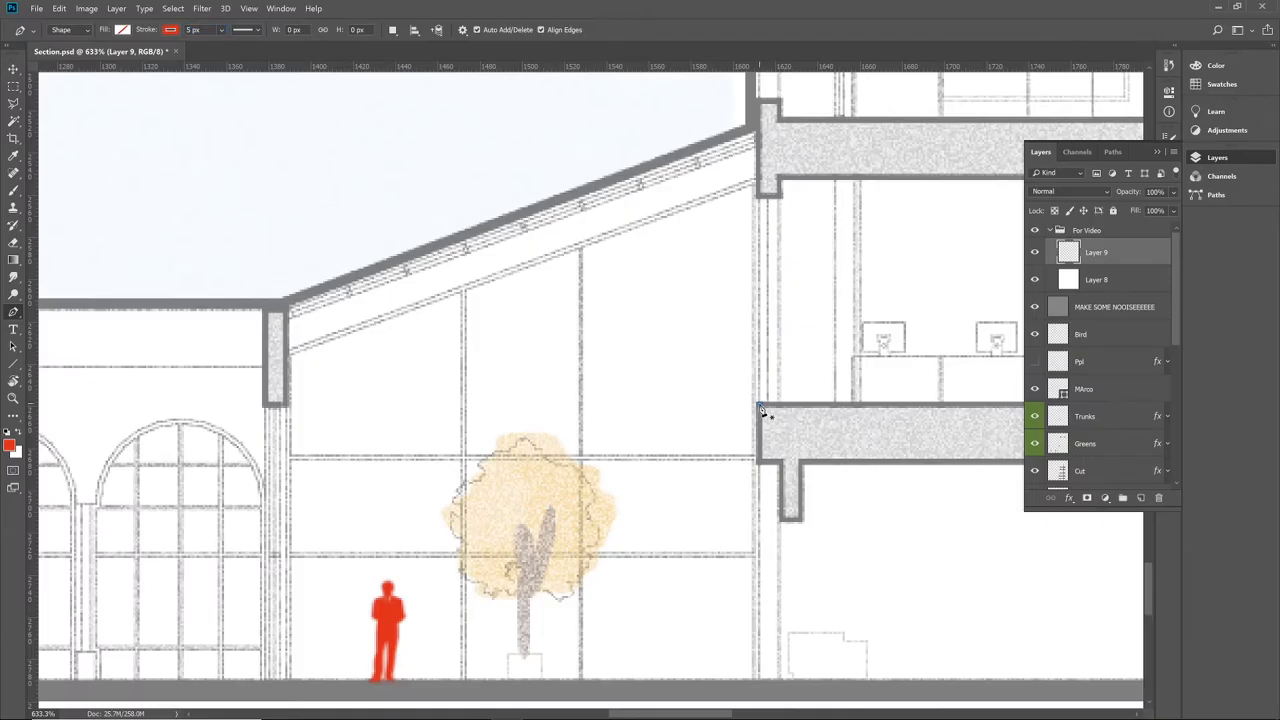
pyautogui.moveTo(756, 404); pyautogui.dragTo(756, 464)
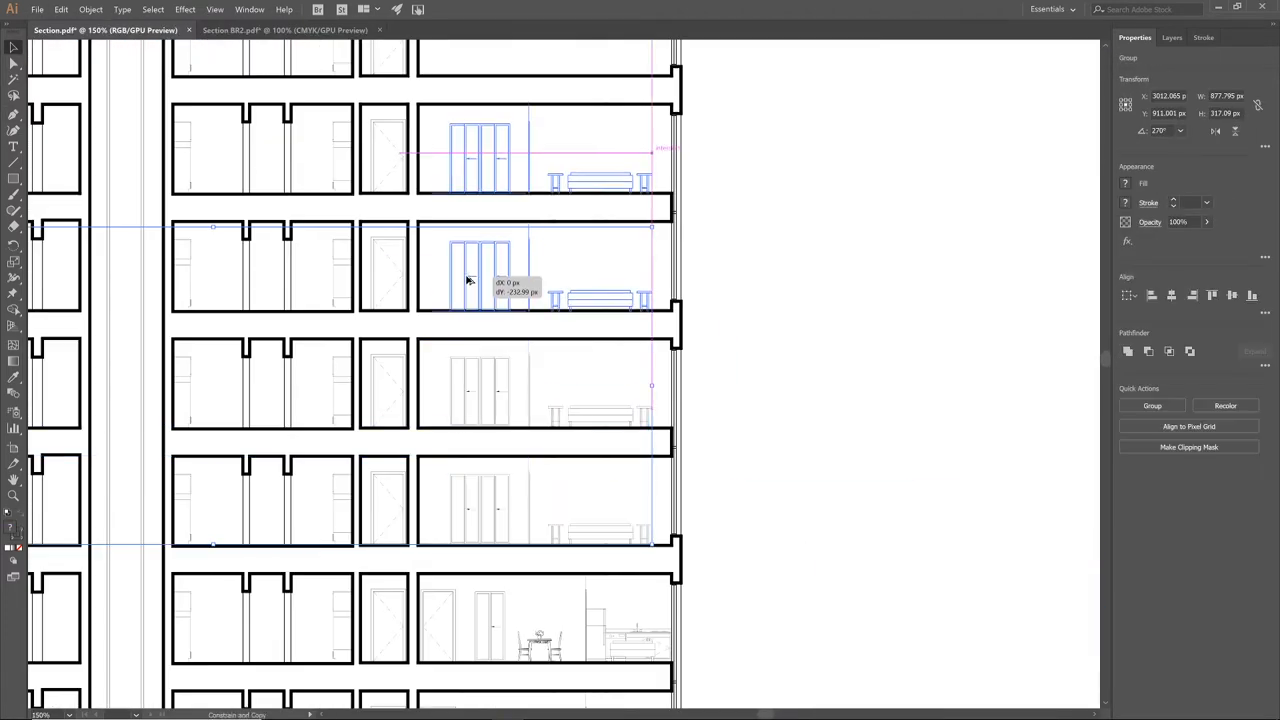
# - Switch to the plan document holding the wardrobes, beds and office desks to paste from
pyautogui.click(284, 30)
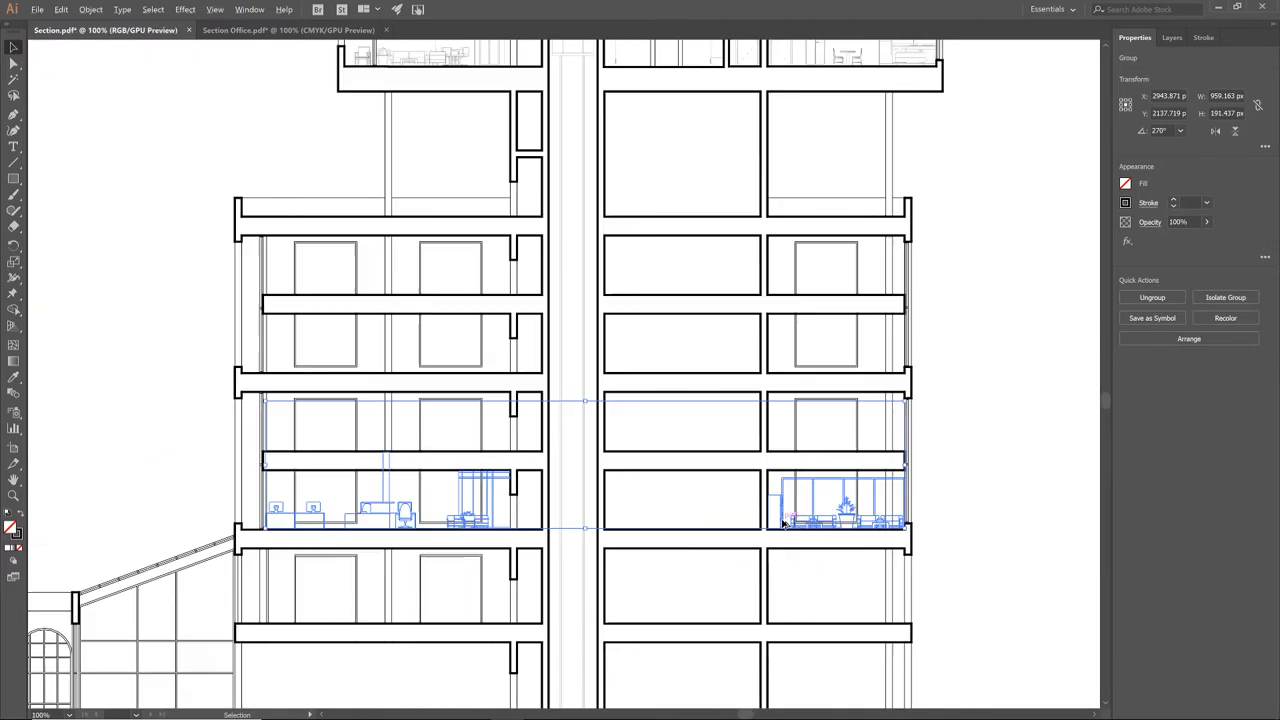
pyautogui.click(386, 30)
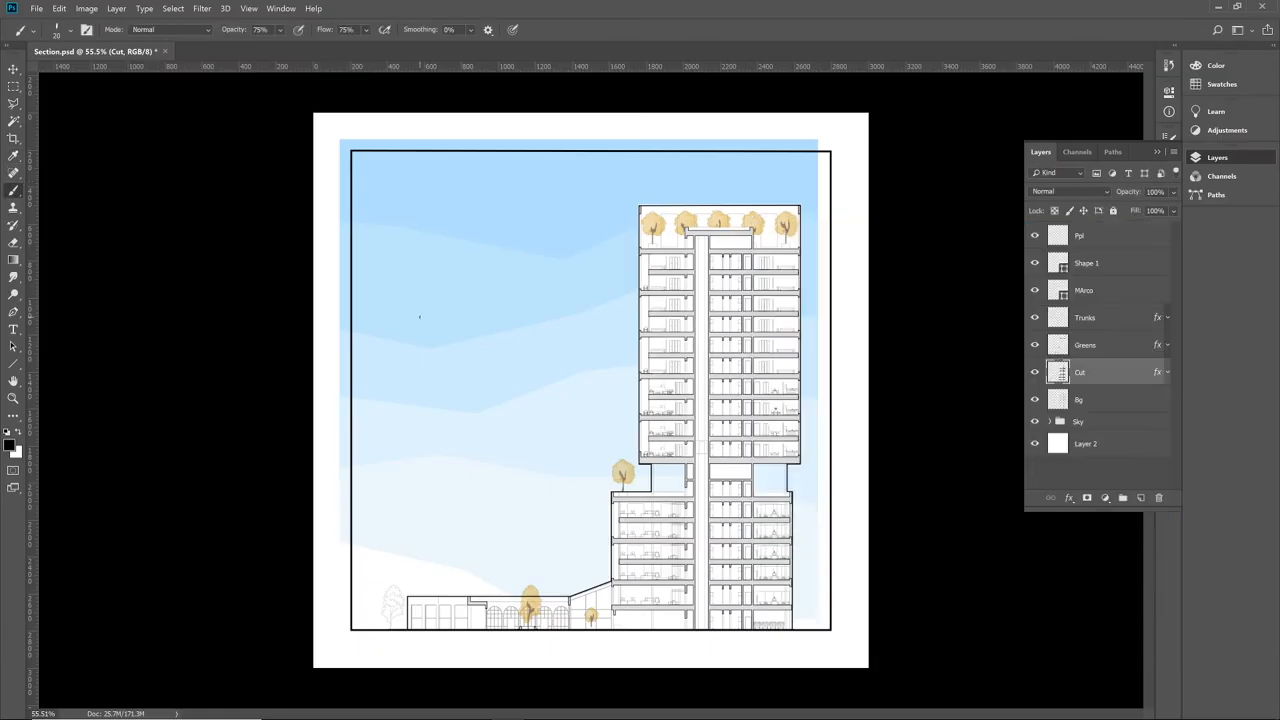
# - Stamp black people silhouettes onto the floors and bring up the people brush presets
pyautogui.click(1036, 264)
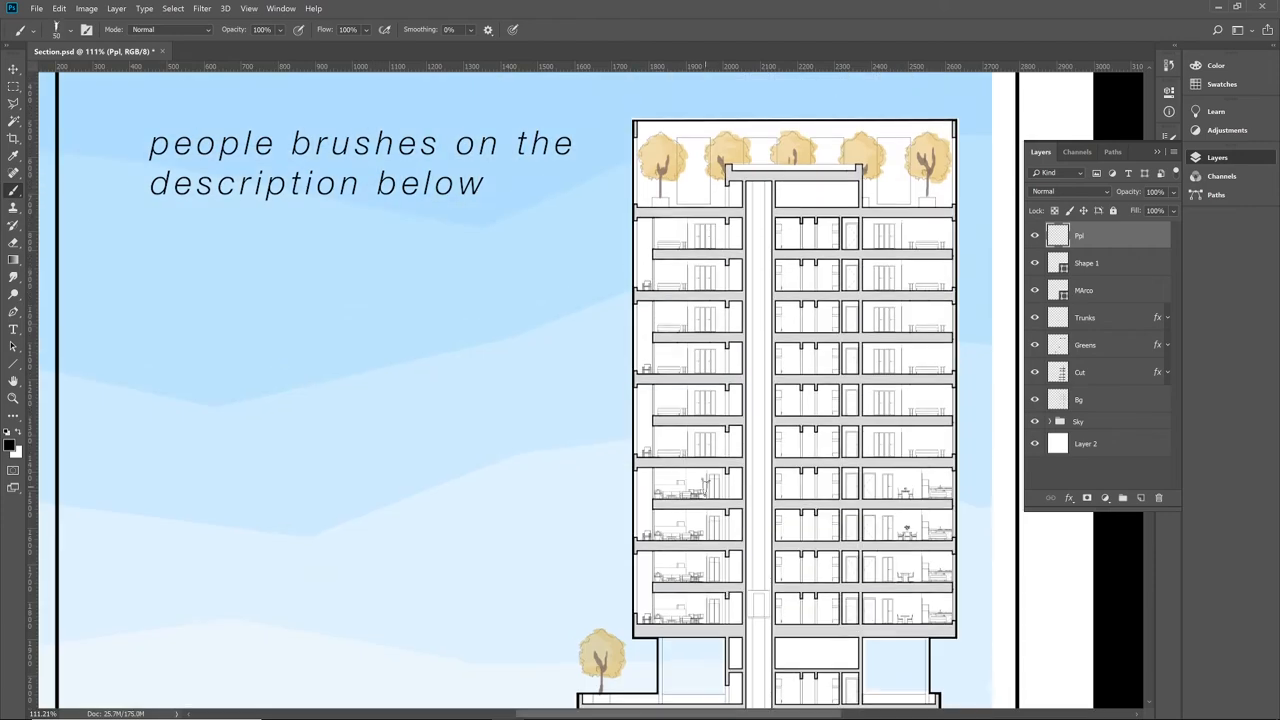
pyautogui.scroll(-3)
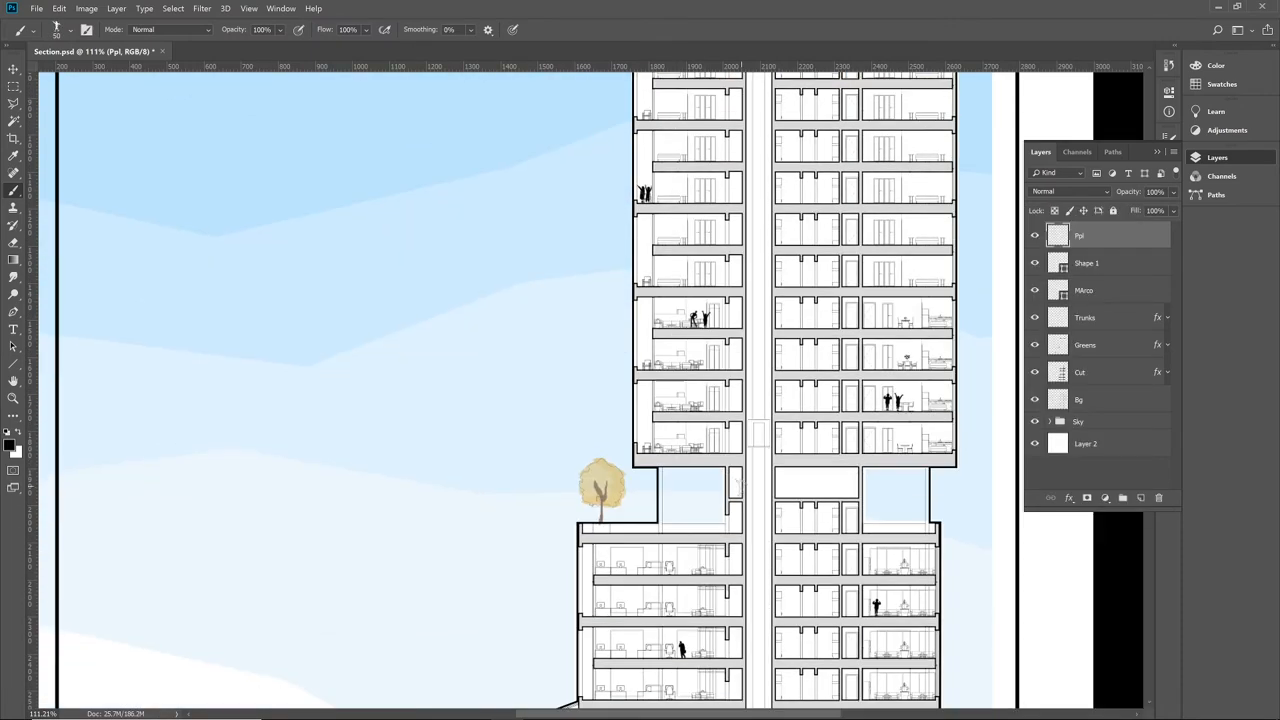
pyautogui.scroll(-3)
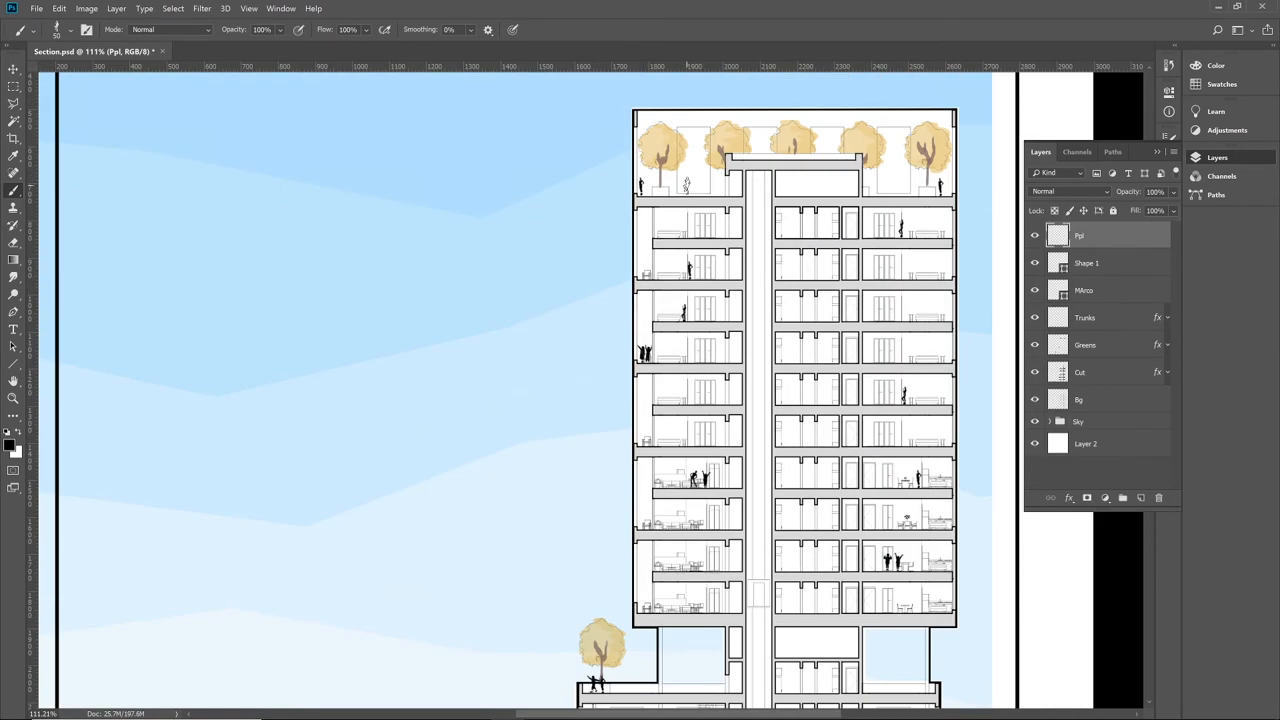
pyautogui.scroll(-3)
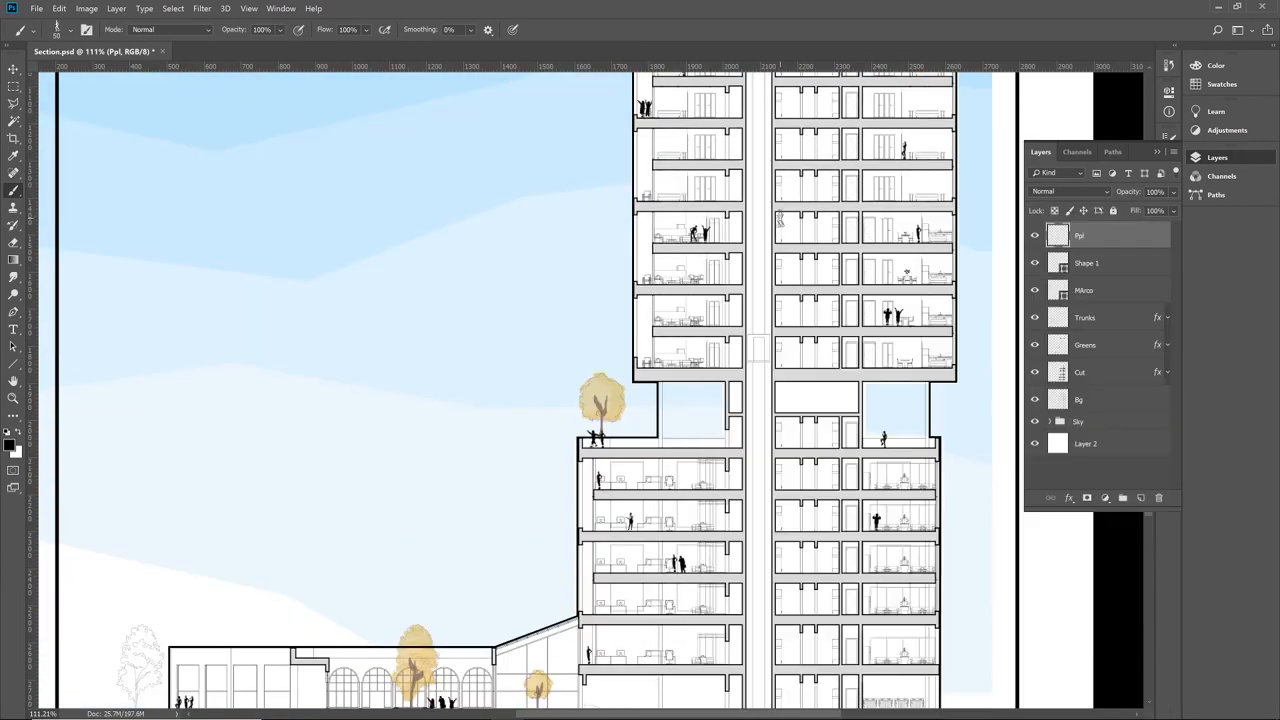
pyautogui.scroll(-3)
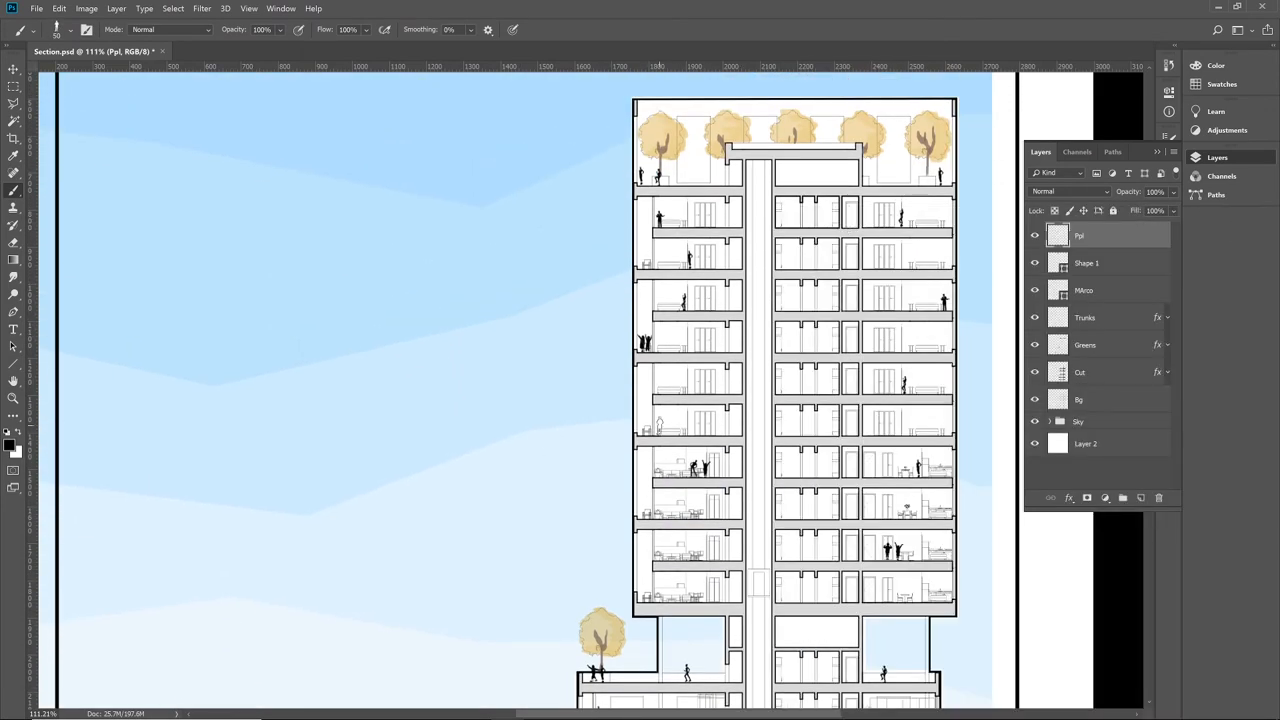
pyautogui.scroll(-3)
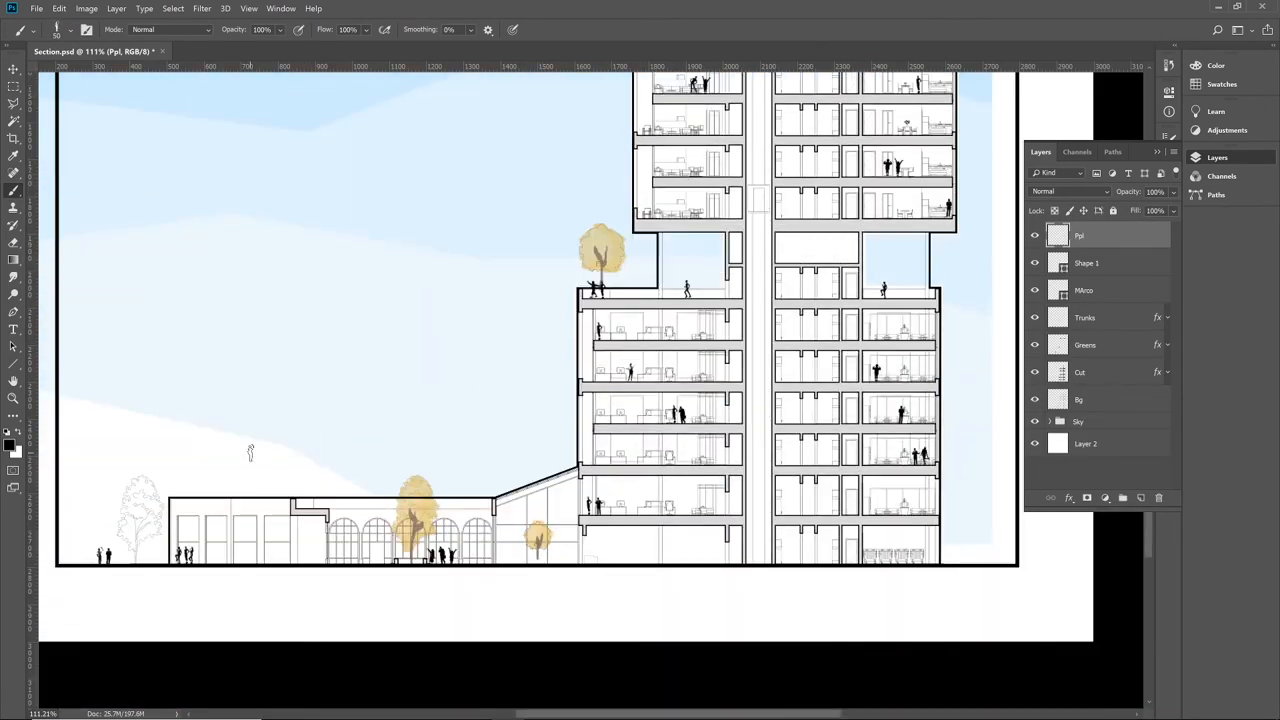
pyautogui.click(88, 30)
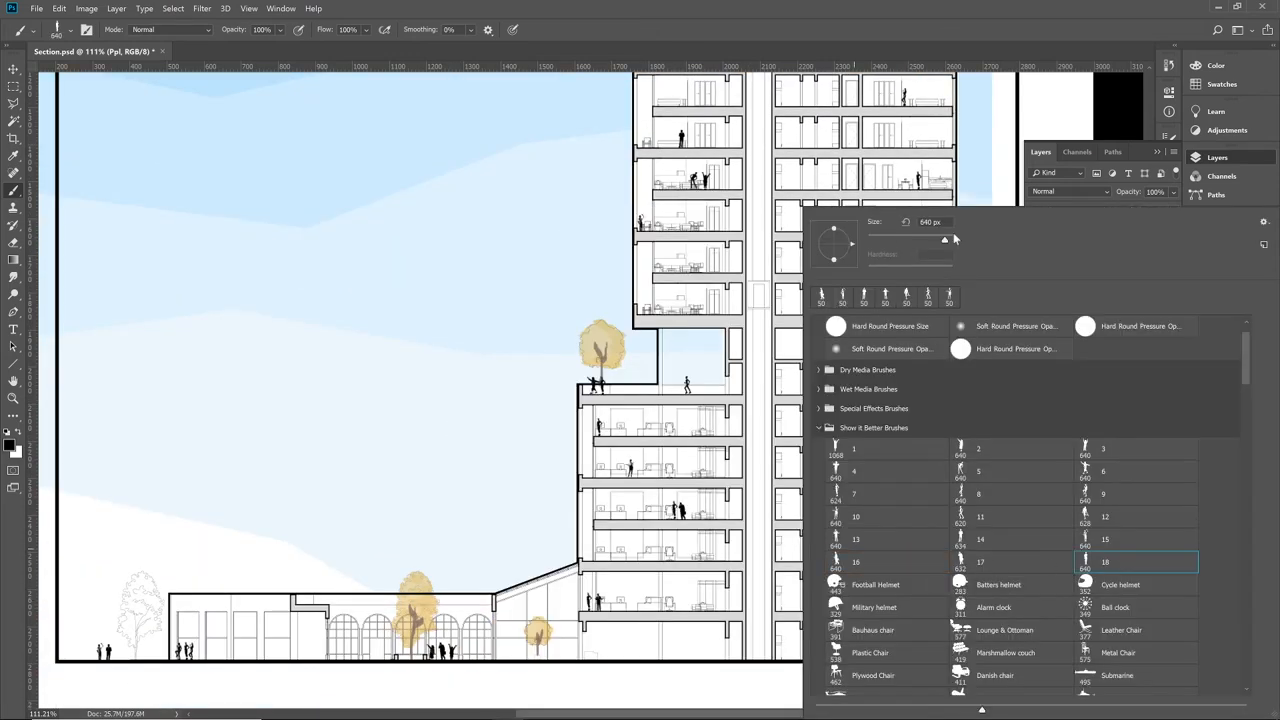